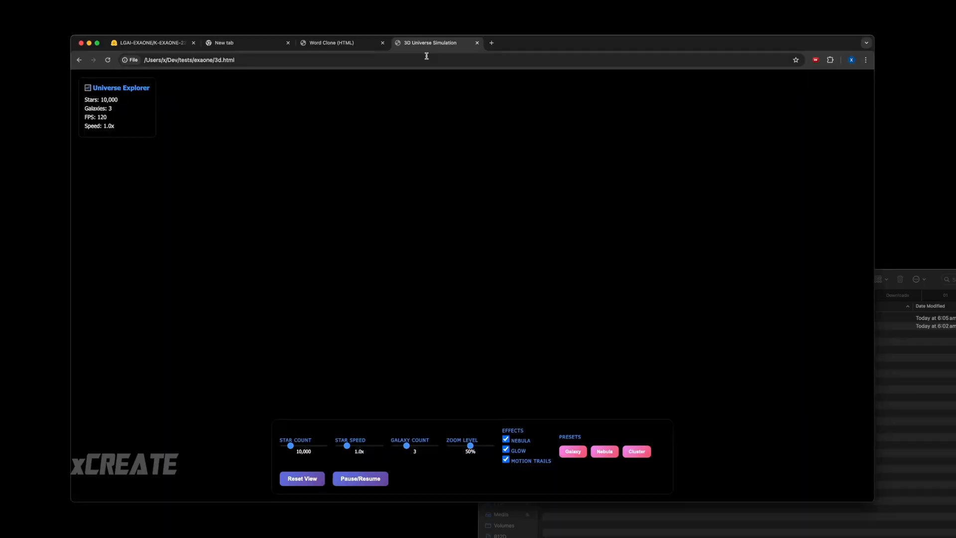
{"action": "mouse_move", "coordinate": [413, 216]}
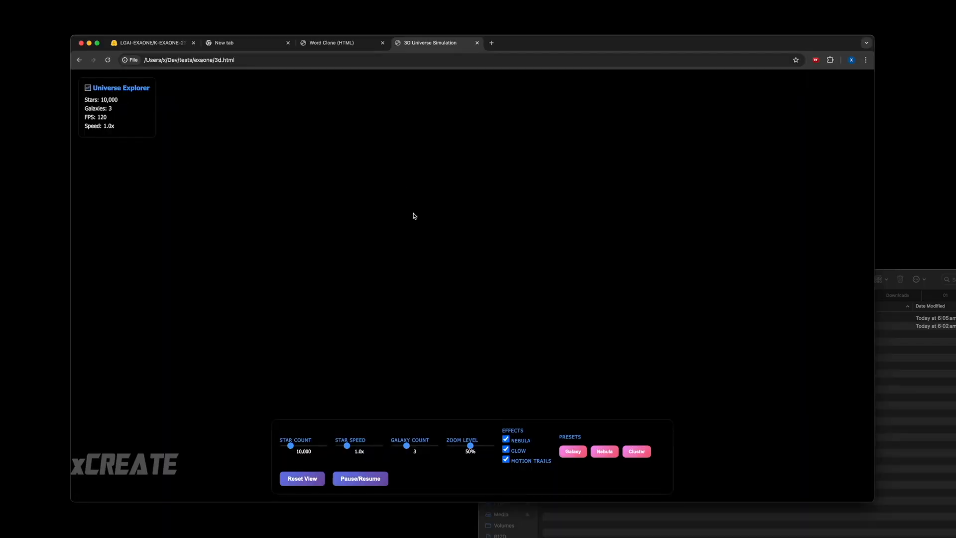